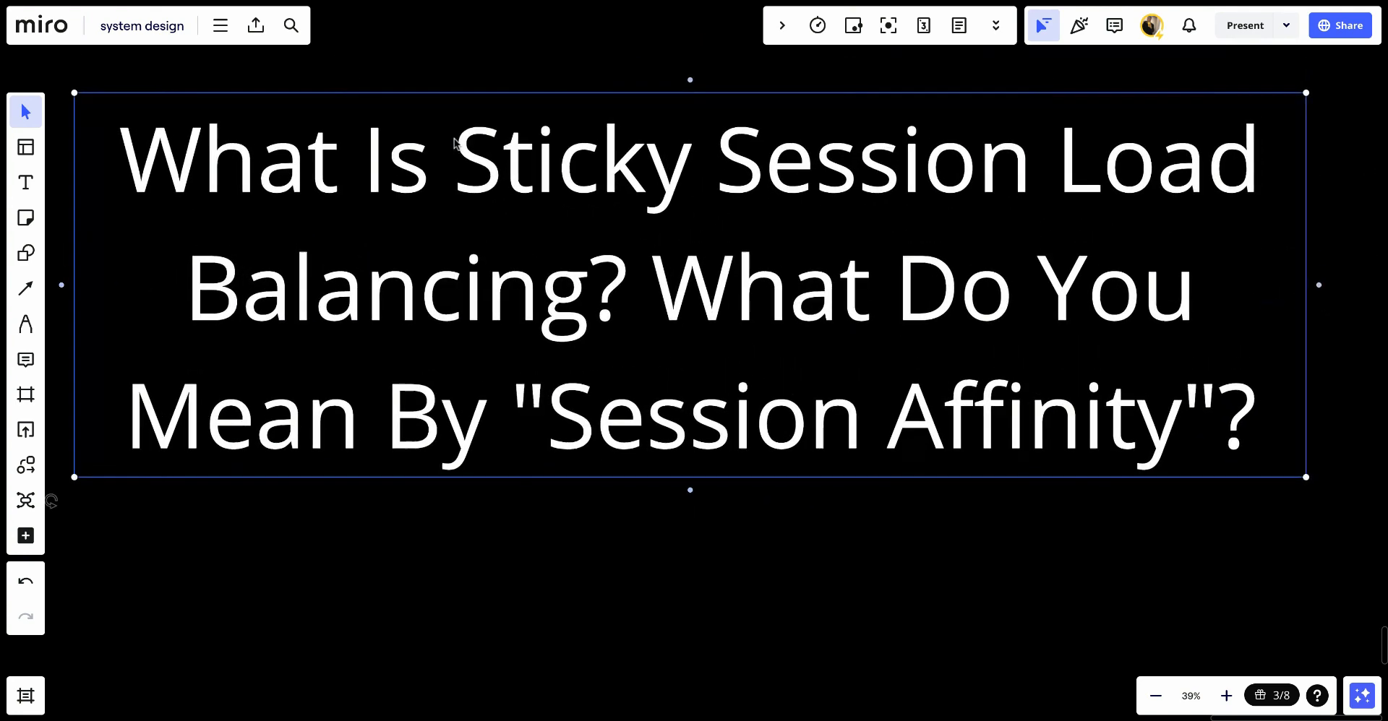
Enter the title text box to start writing the 'How Sticky Sessions Work' heading.
double_click(690, 283)
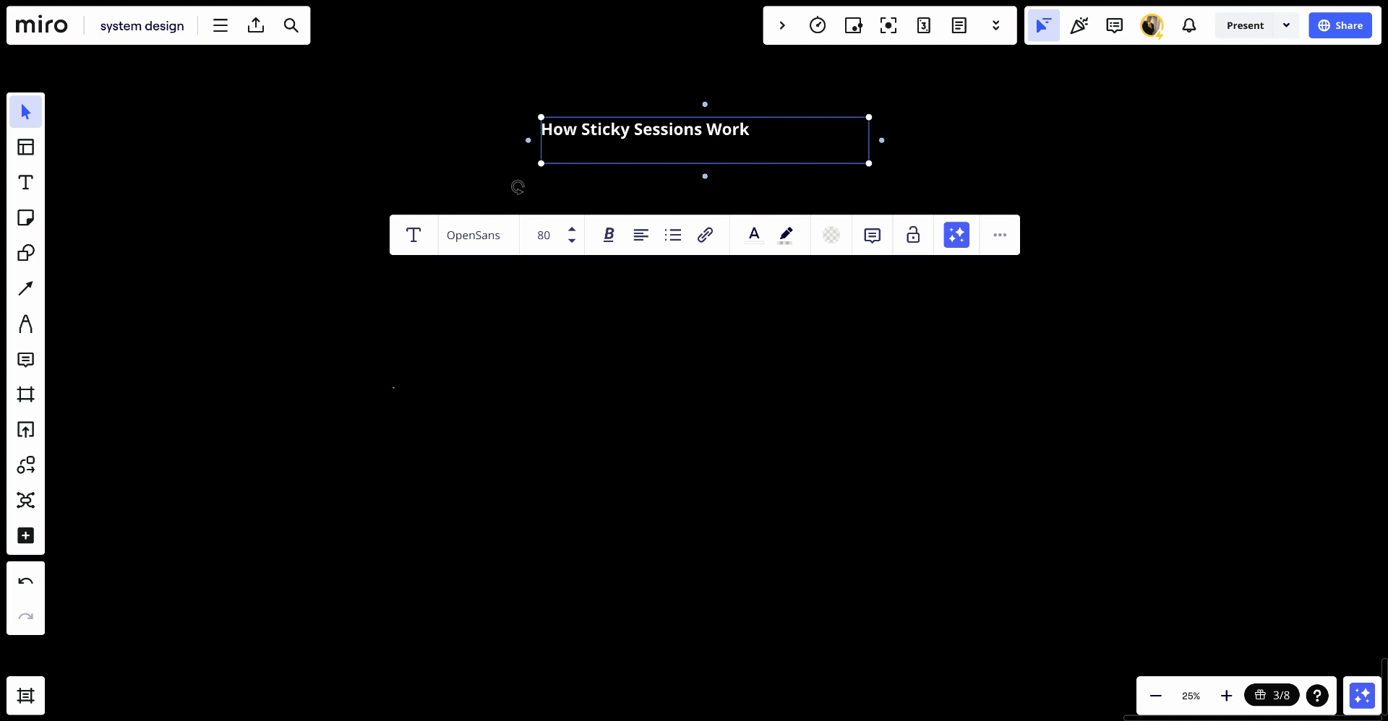
Add 'IP Hashing' as the second numbered item after Cookies.
click(672, 235)
text(Cookies)
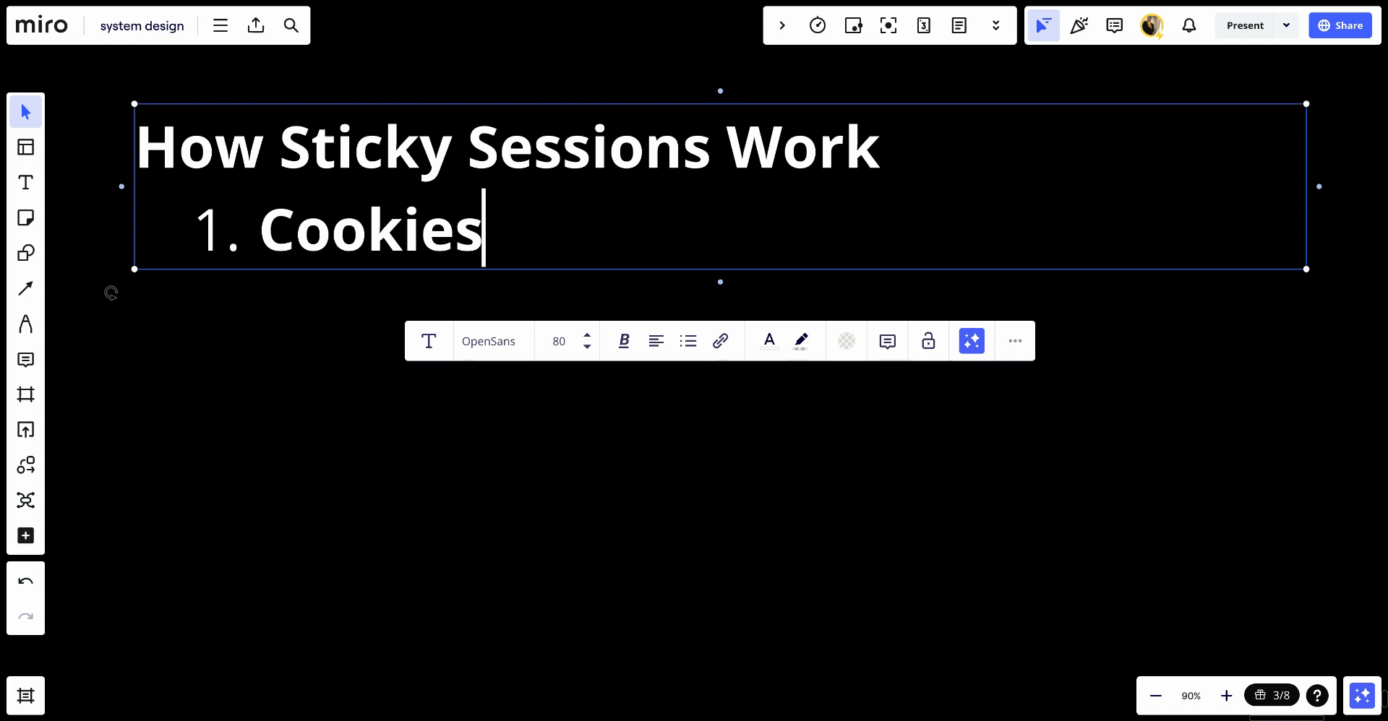
key(Enter)
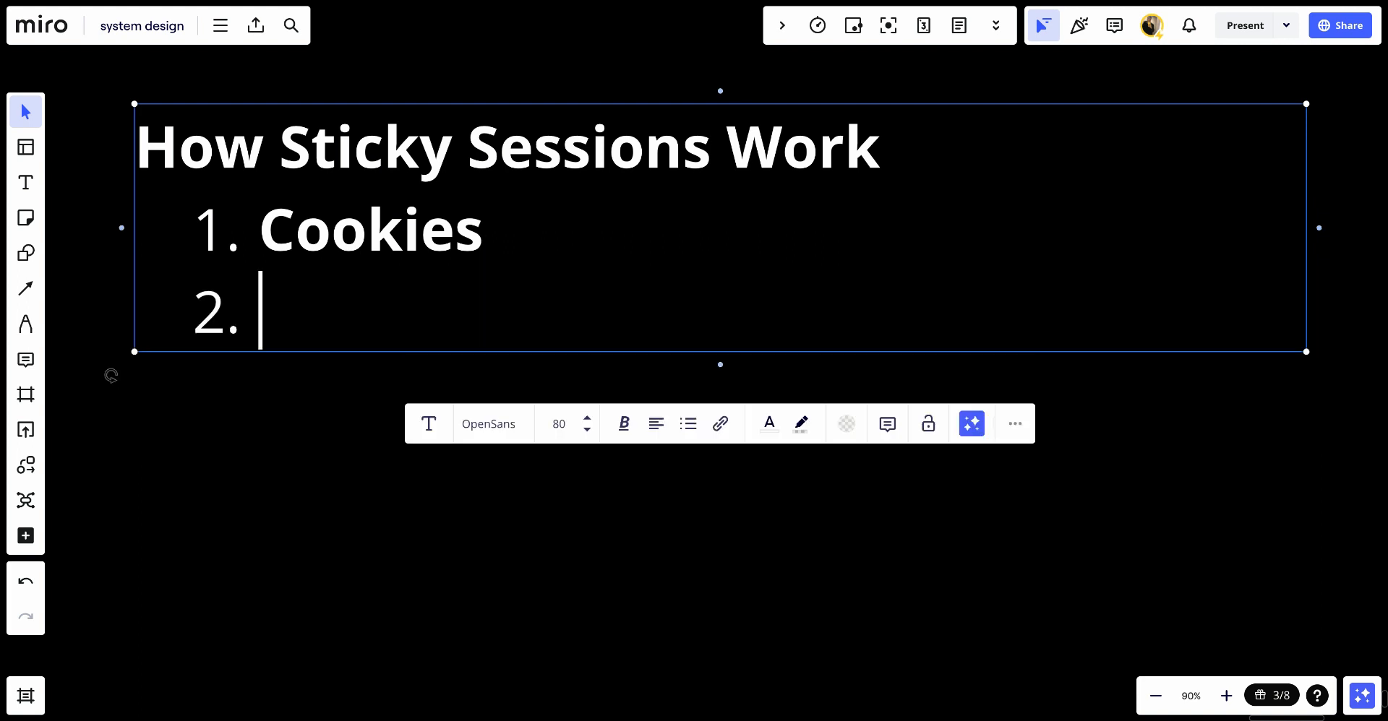
text(IP)
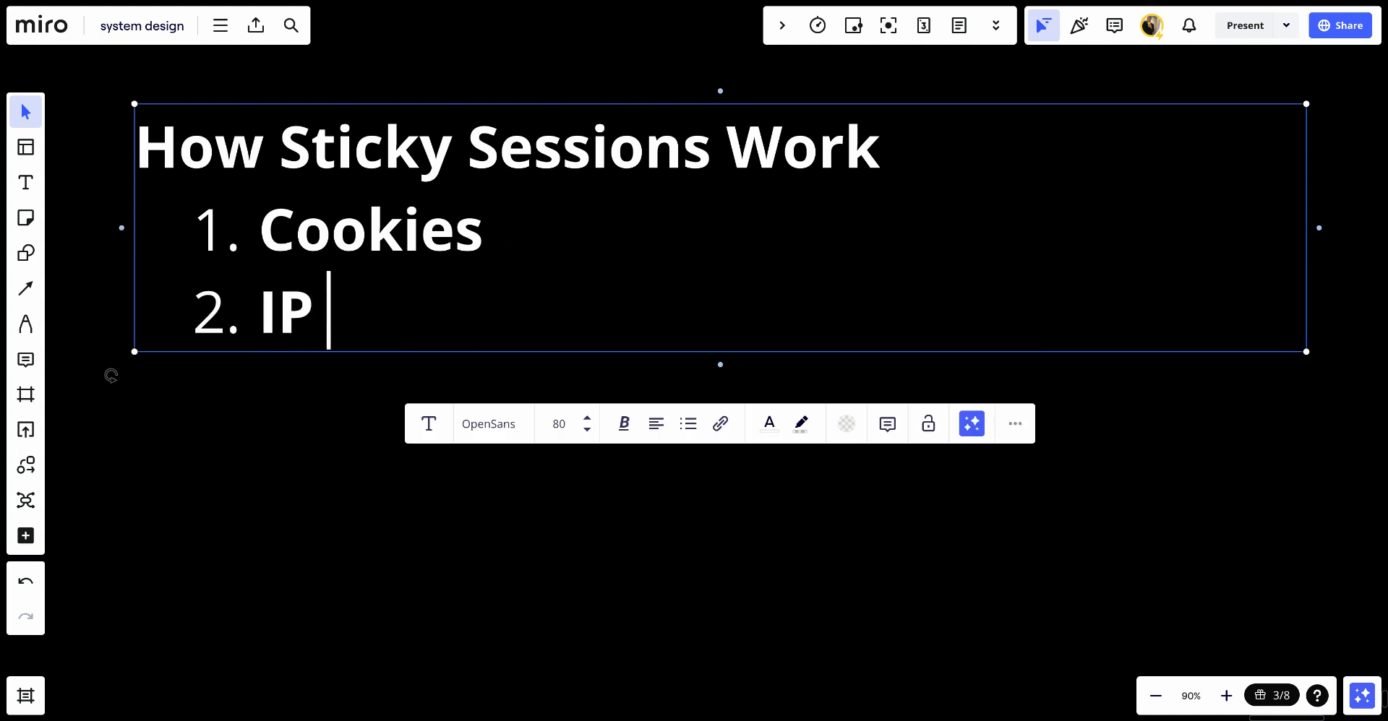
text(Hashin)
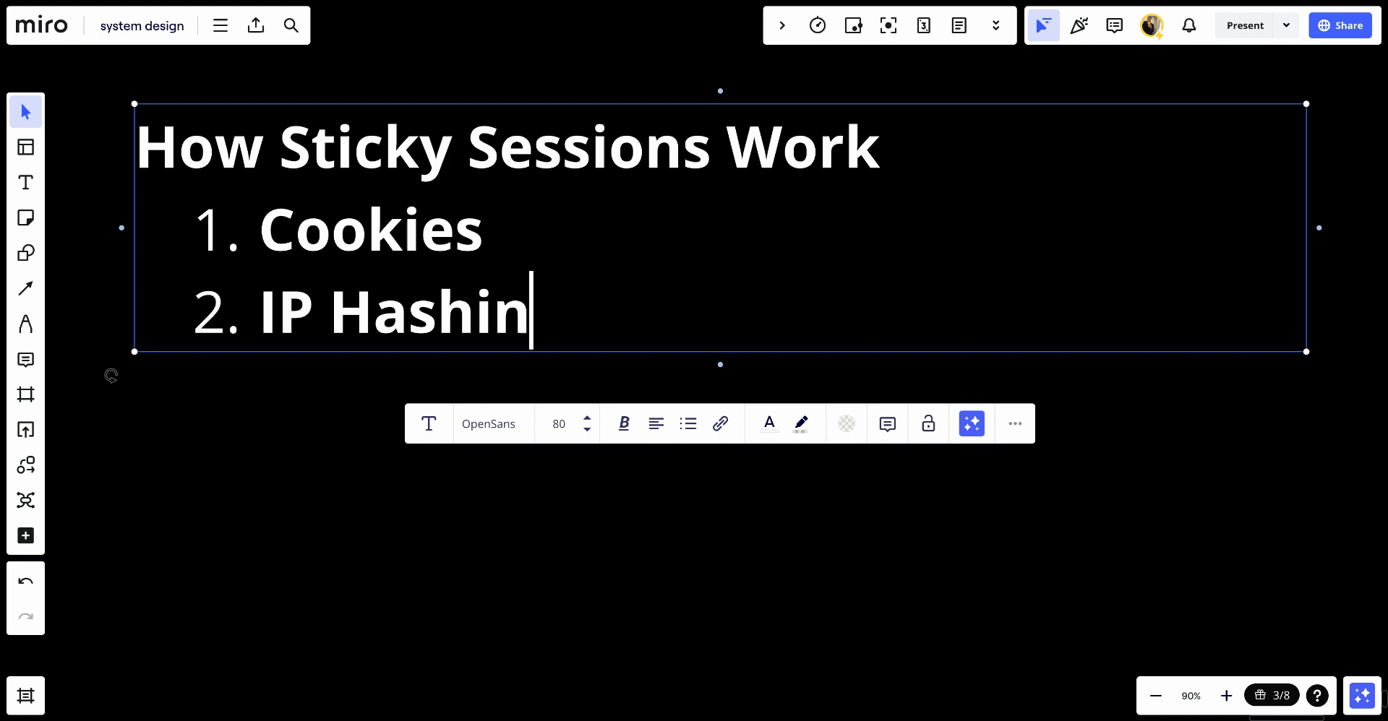
text(g)
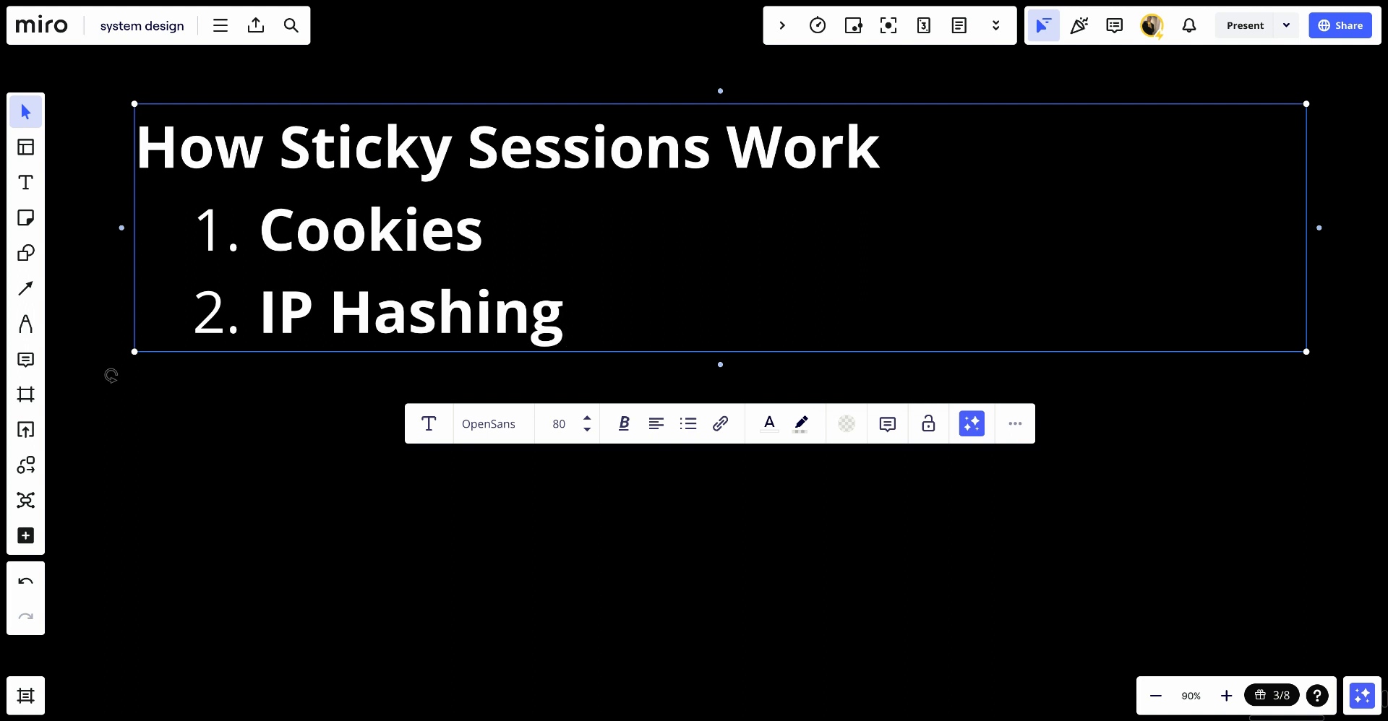
mouse_move(580, 320)
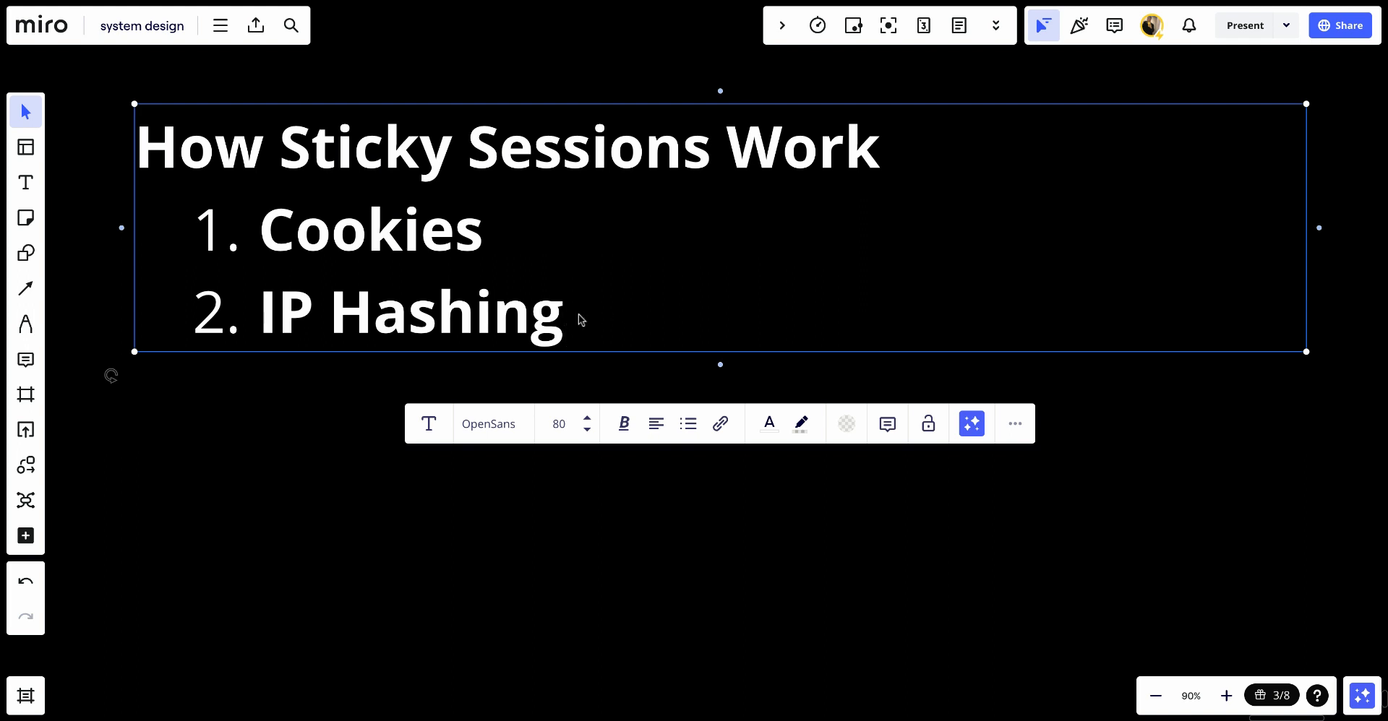
Add 'Session ID' as item three, then type the 'Benefits of Sticky Sessions' heading.
key(Enter)
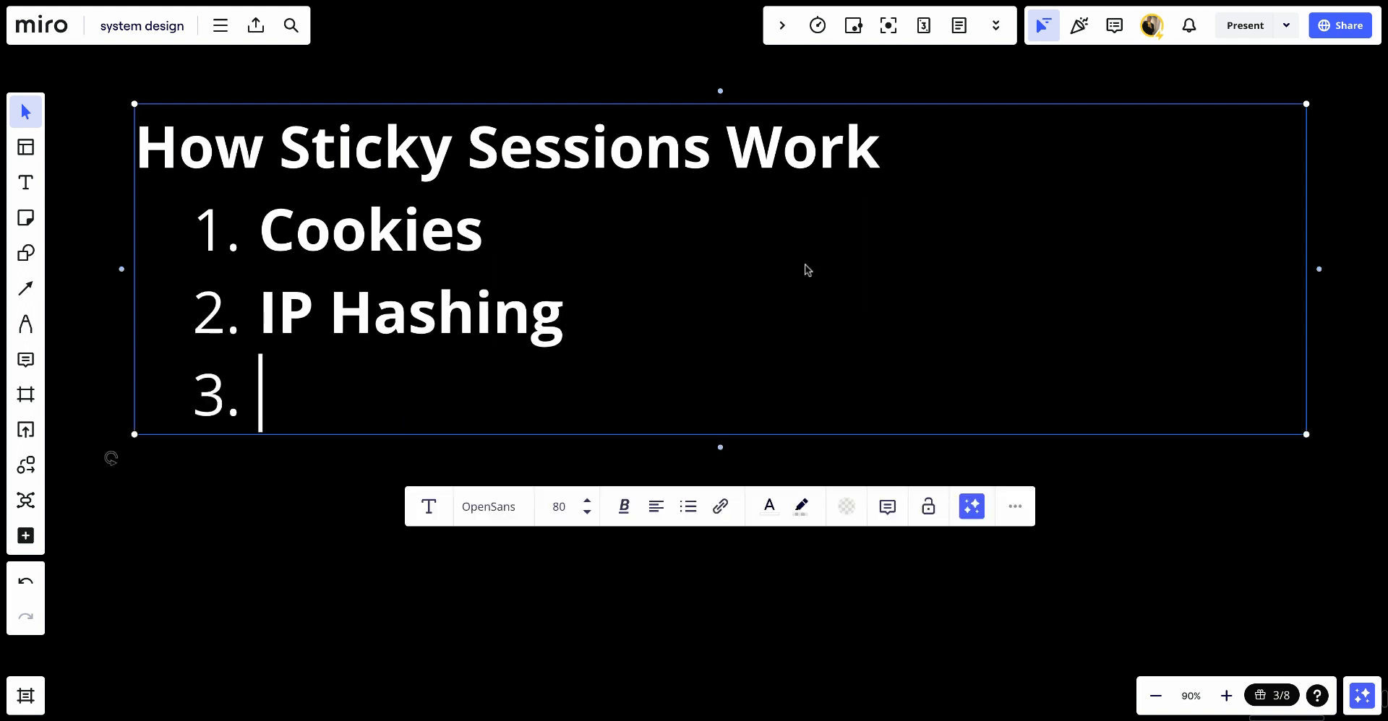
text(Session ID)
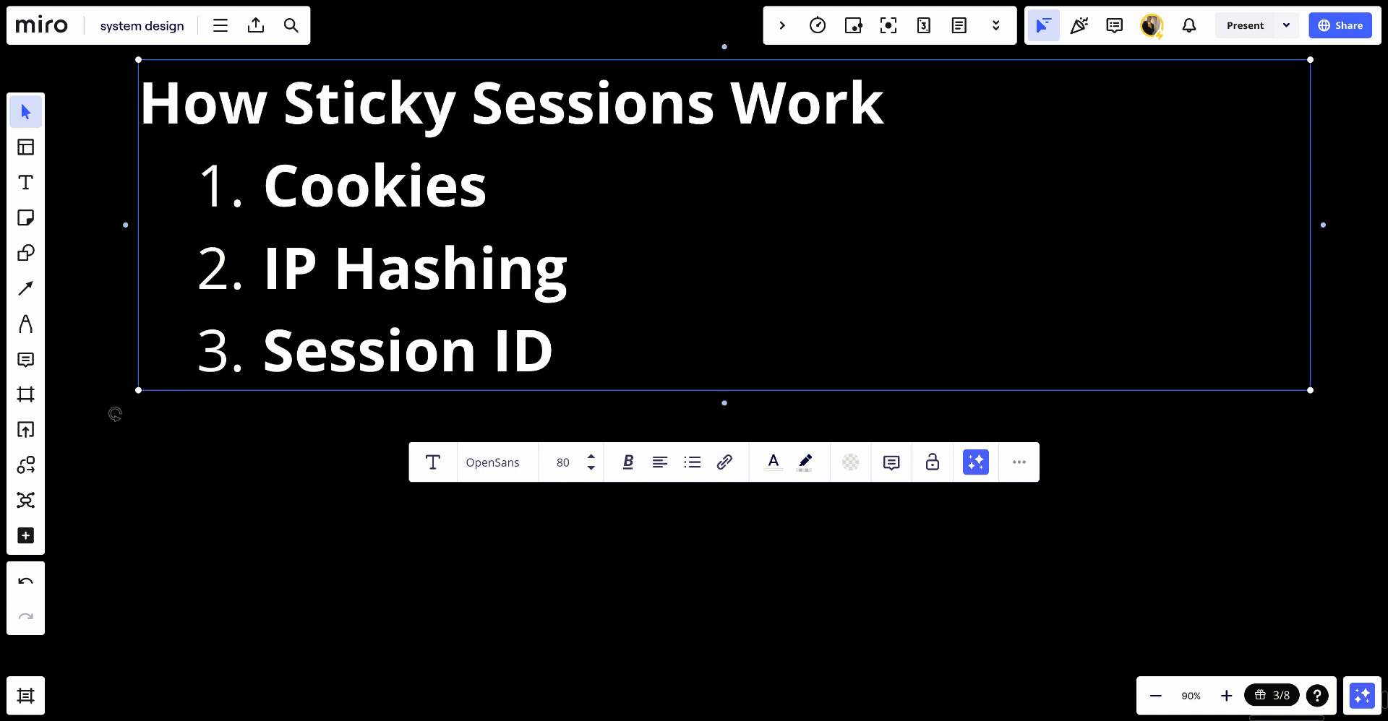
mouse_move(821, 253)
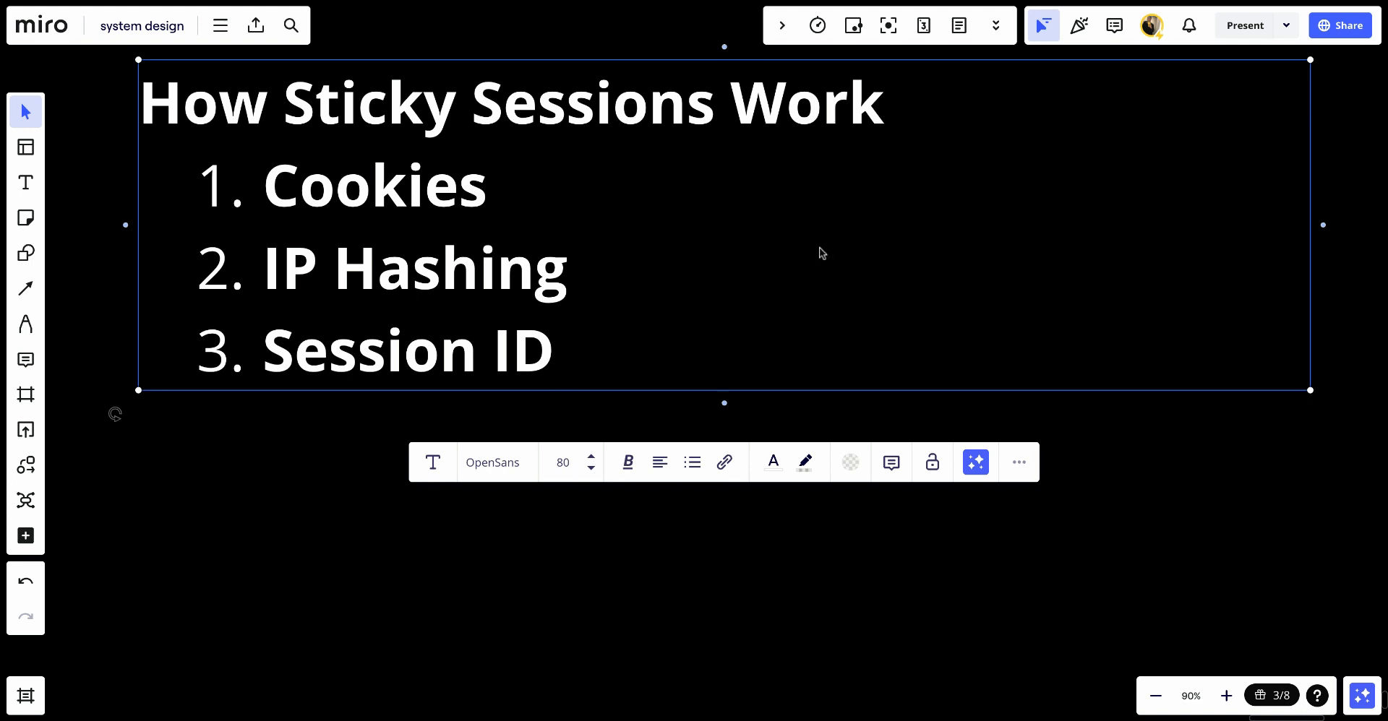
mouse_move(993, 5)
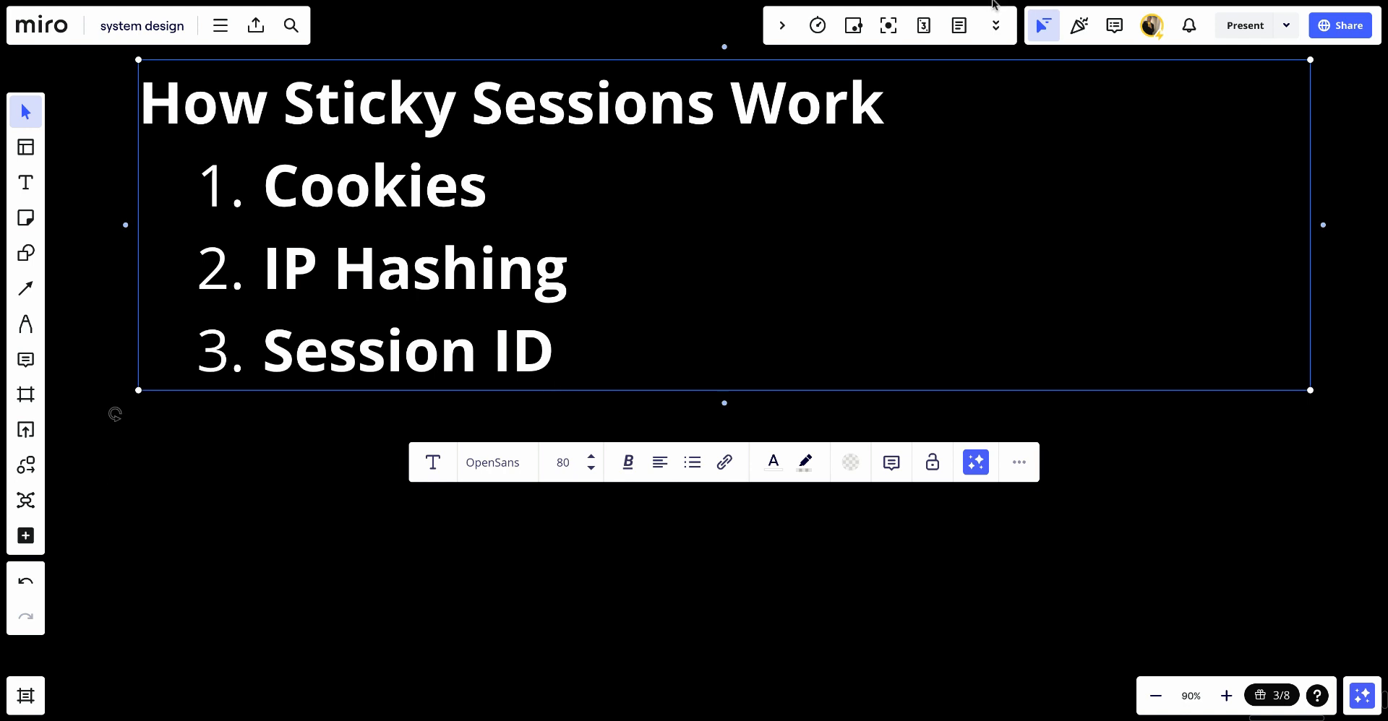
text(Benefits of Sticky Sessions)
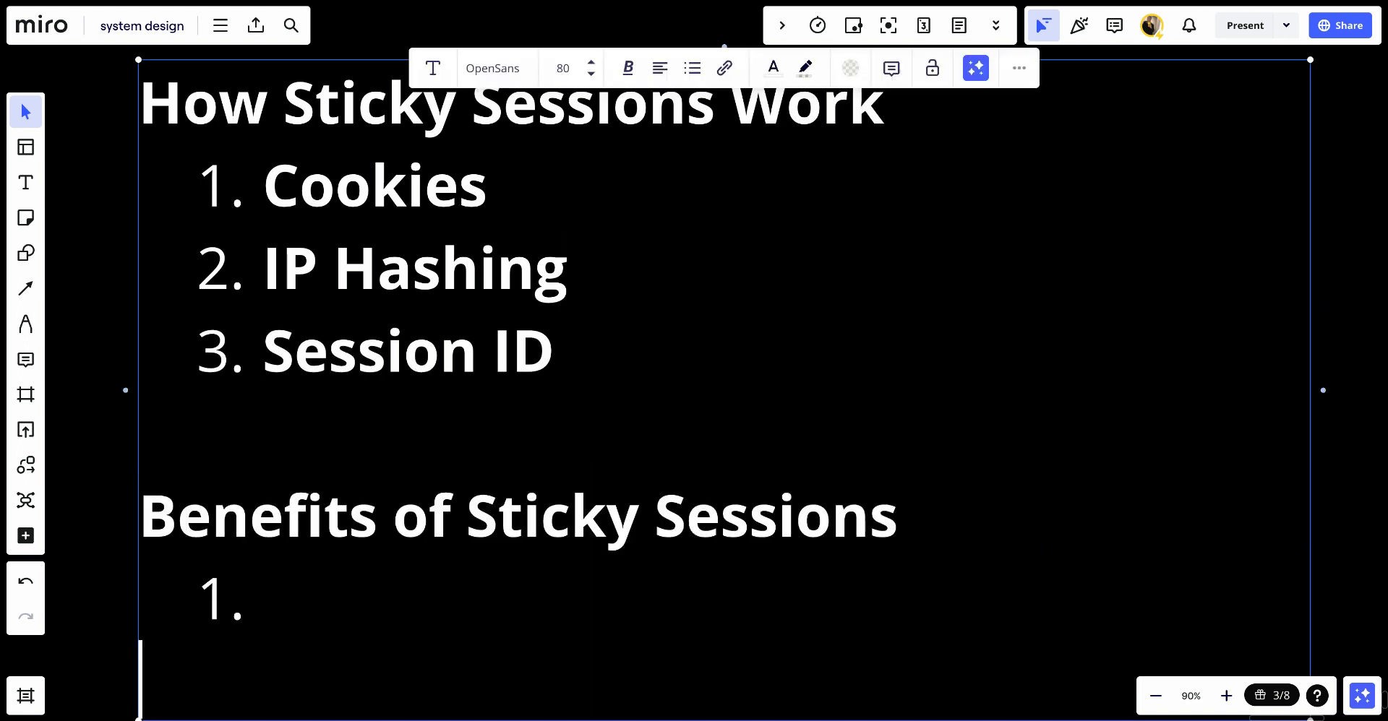
List 'Session Continuity', 'Simplified Session Management' and 'Improved User Experience' as numbered benefits.
scroll(down, 3)
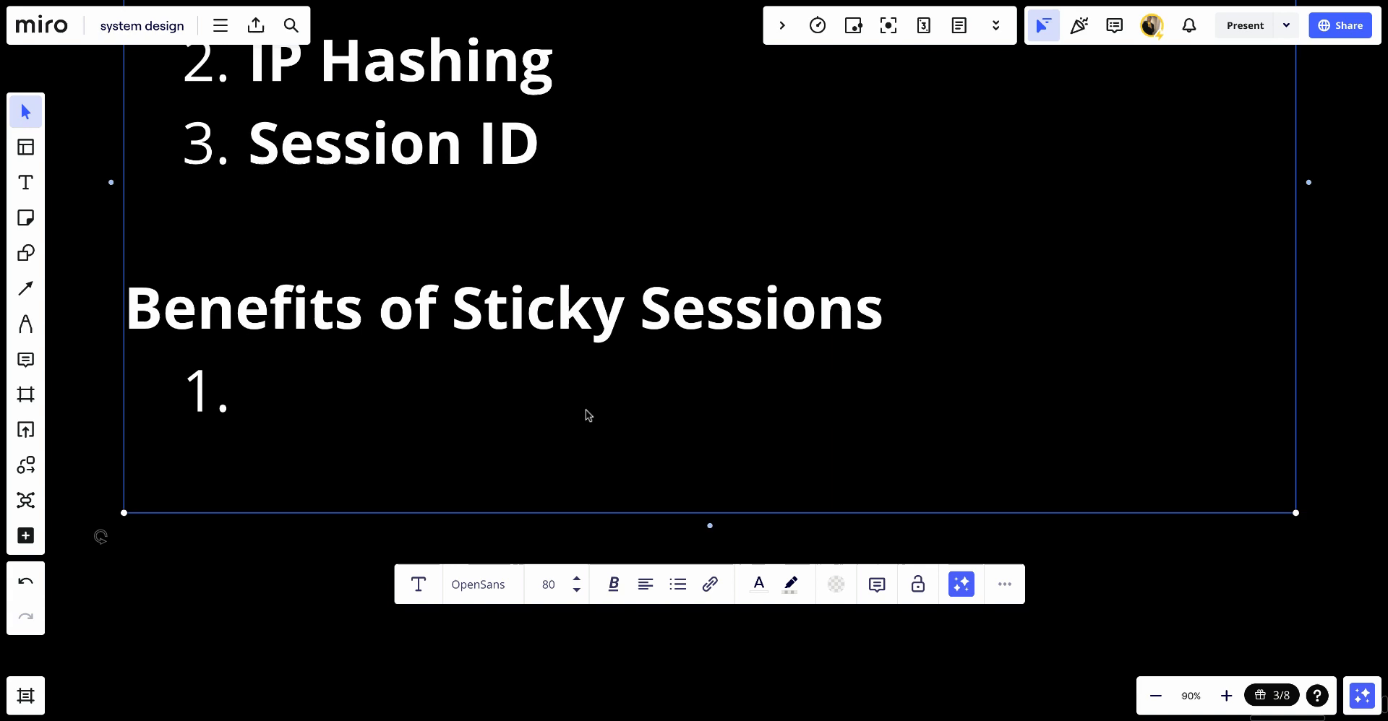
text(Session Continuity)
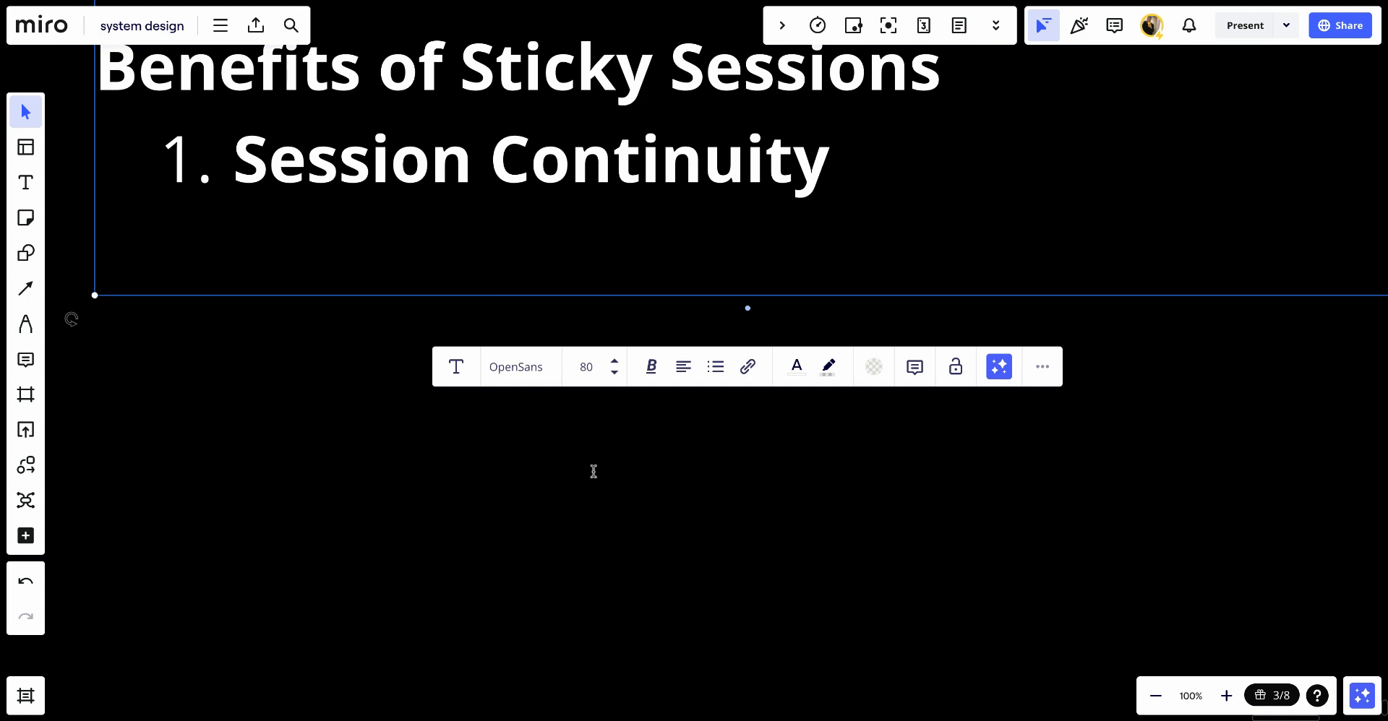
click(827, 155)
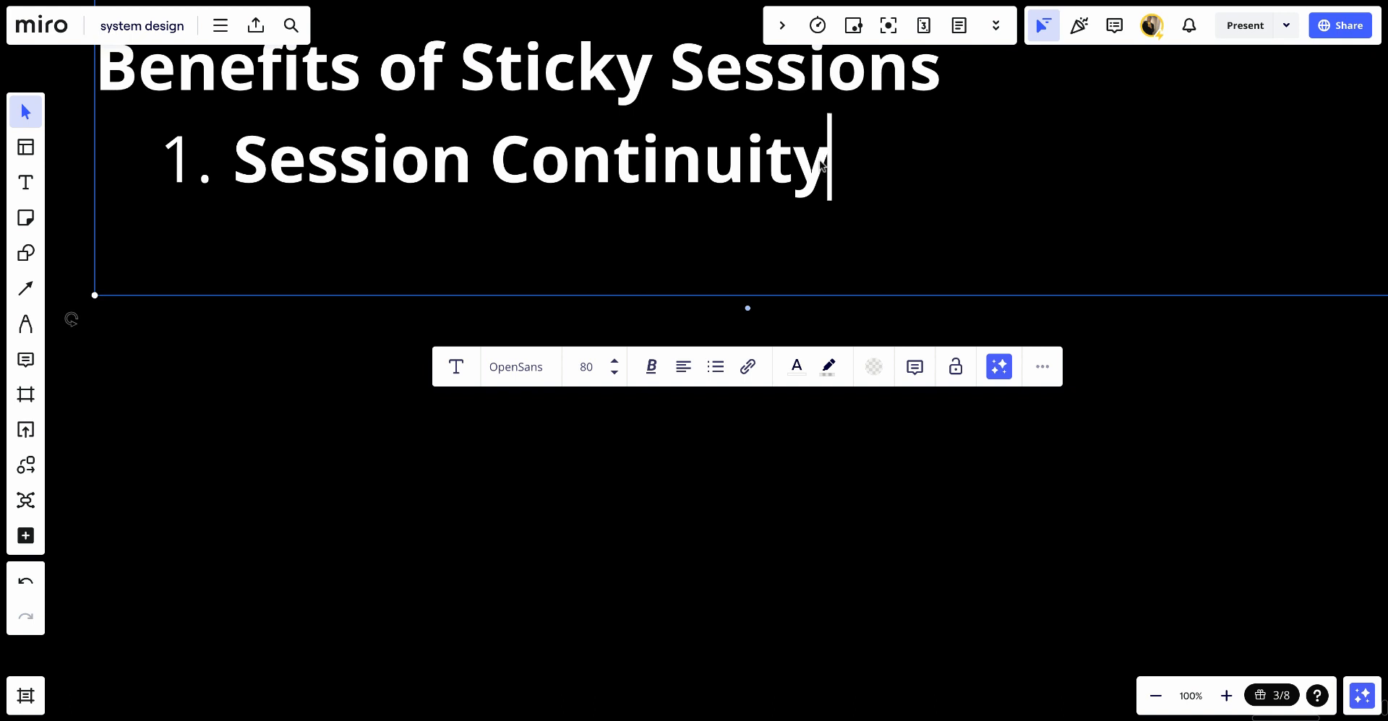
text(Simplified Session Management)
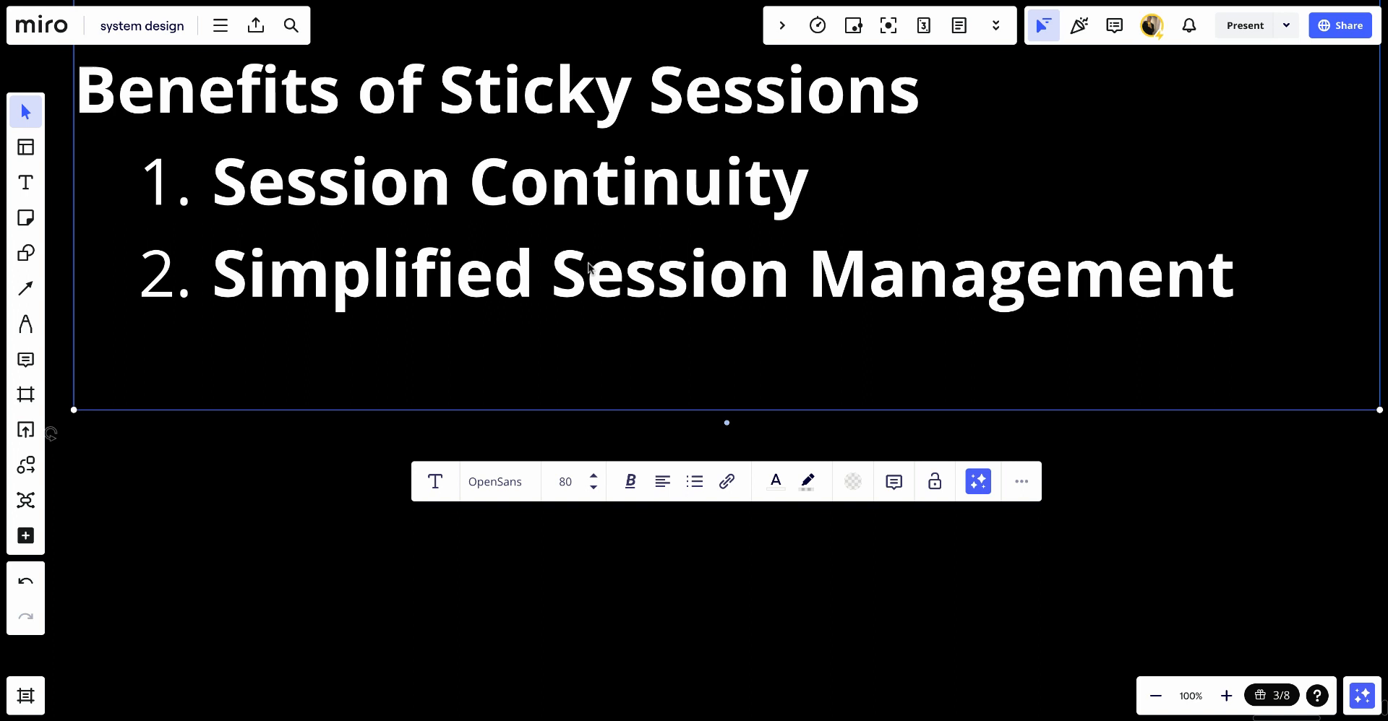
text(Improved User Experience)
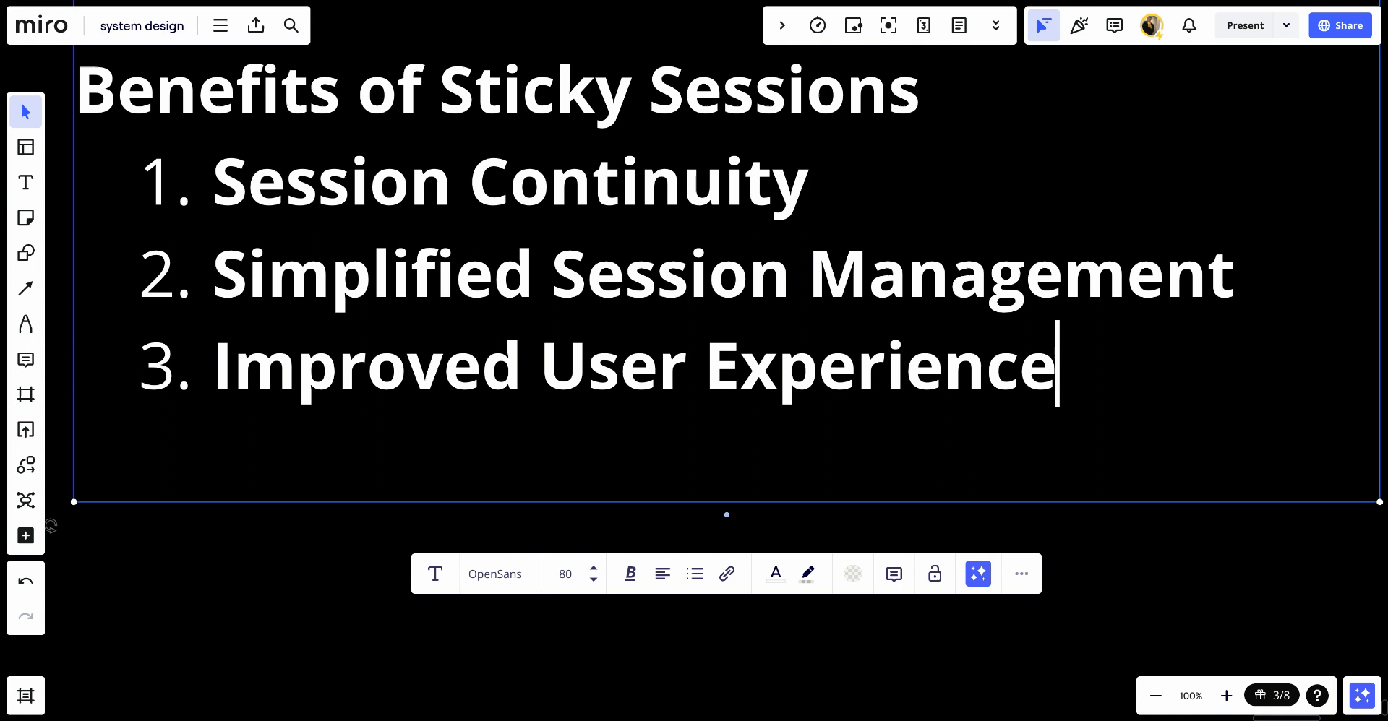
key(Enter)
text(Challenges of Sticky Sessions)
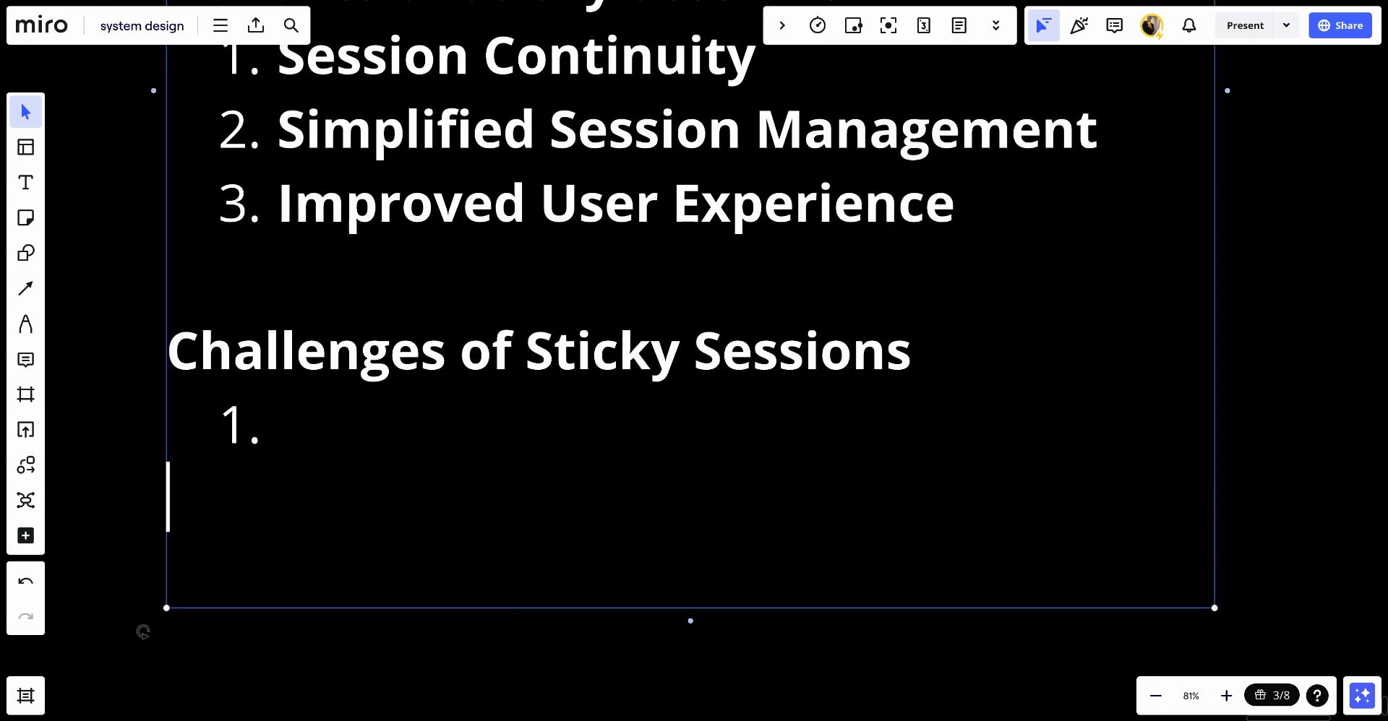
Fill the challenges list, ending with 'State Management'.
click(277, 425)
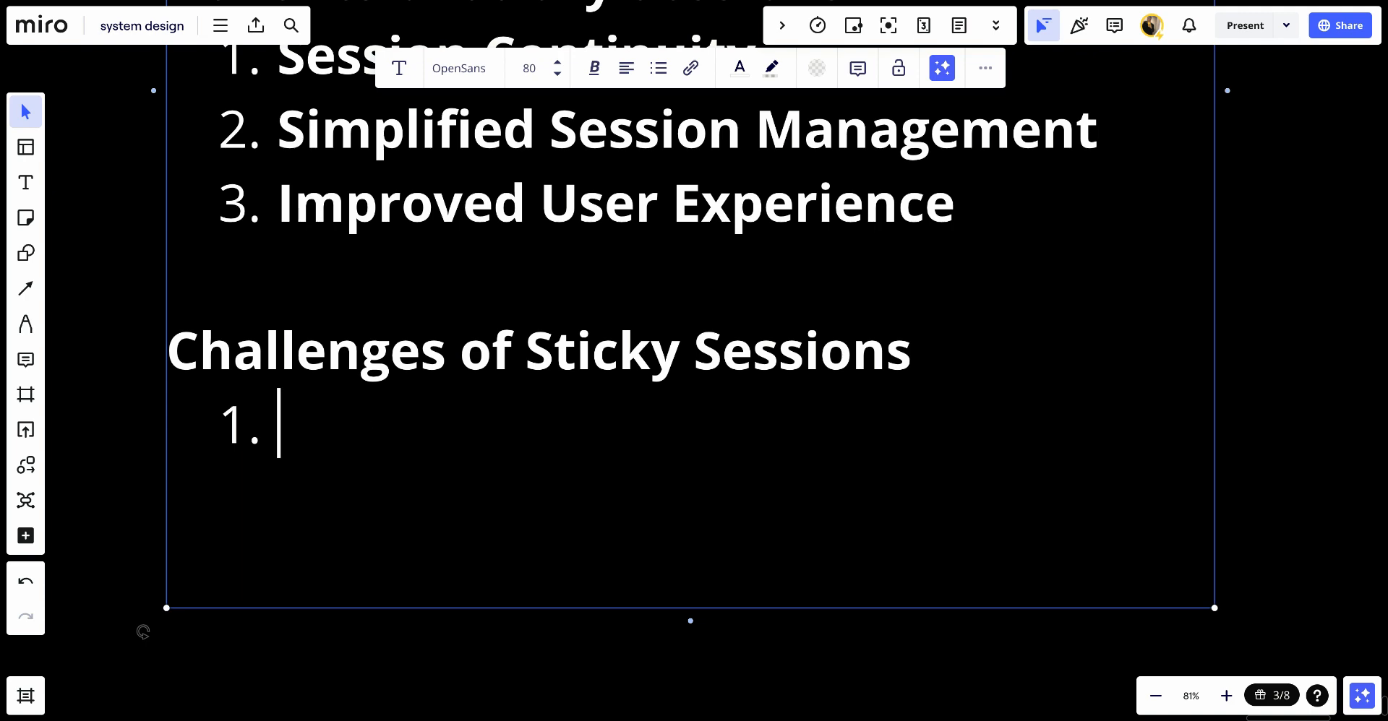
scroll(down, 3)
text(Scalability)
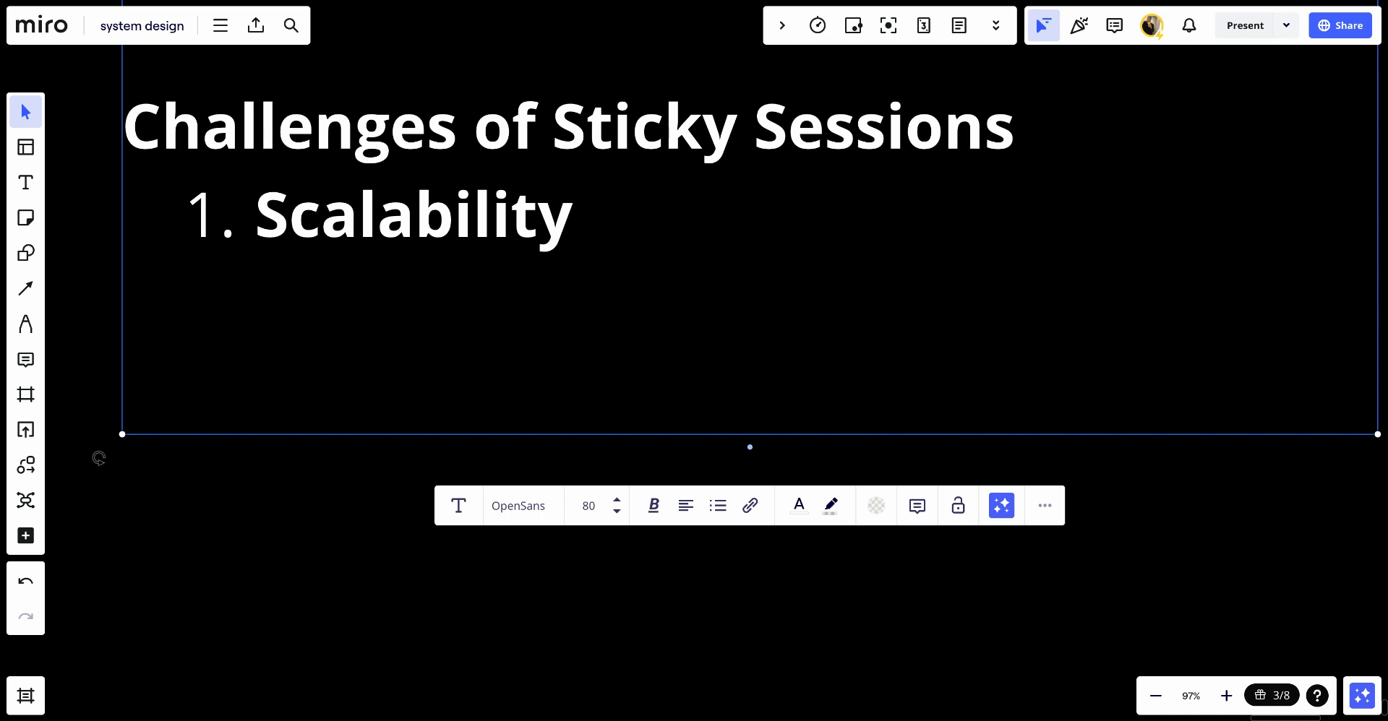
mouse_move(677, 432)
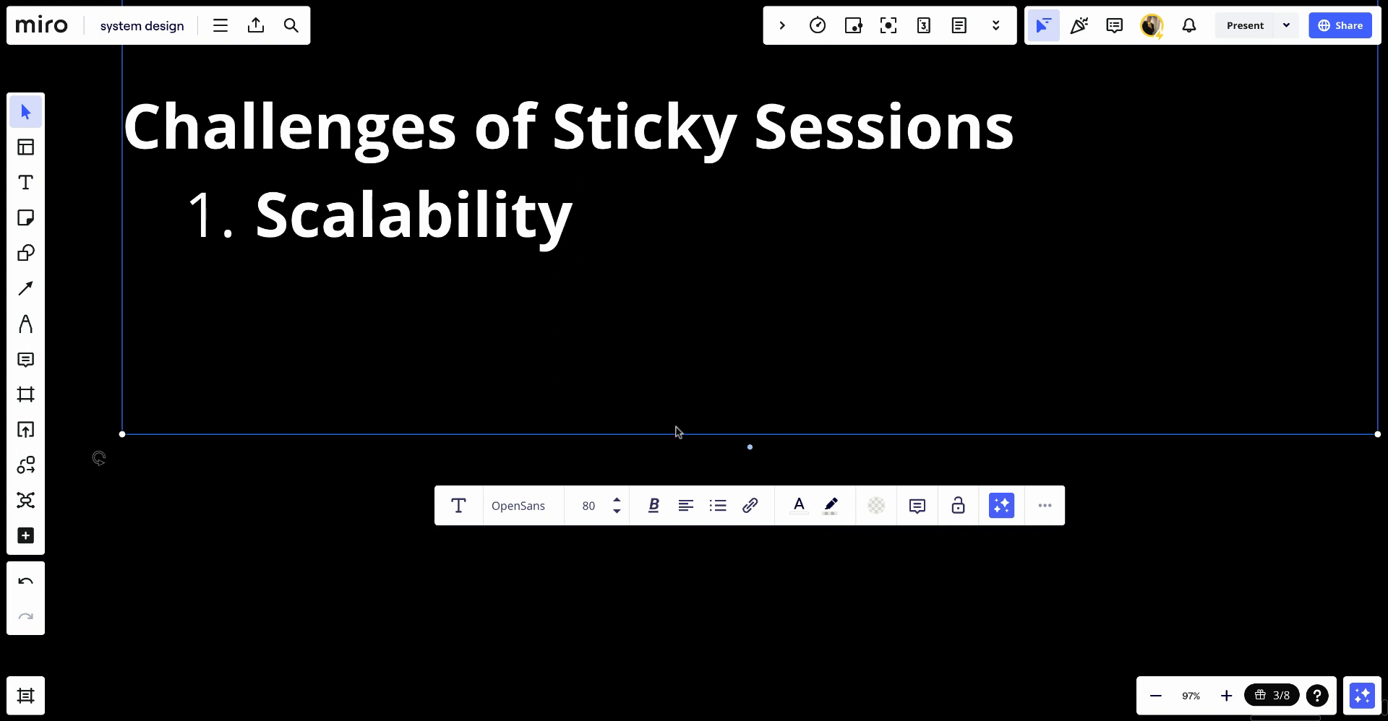
mouse_move(591, 423)
text(Server Failures)
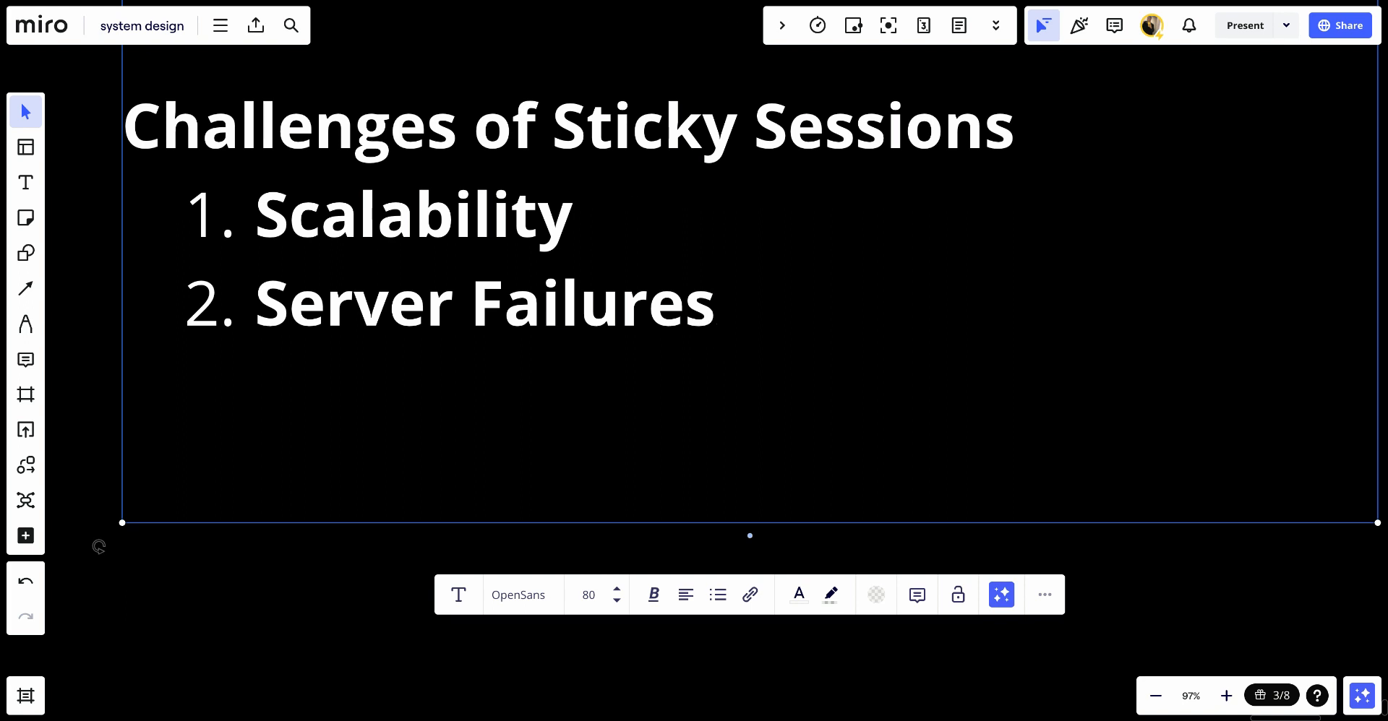
mouse_move(592, 413)
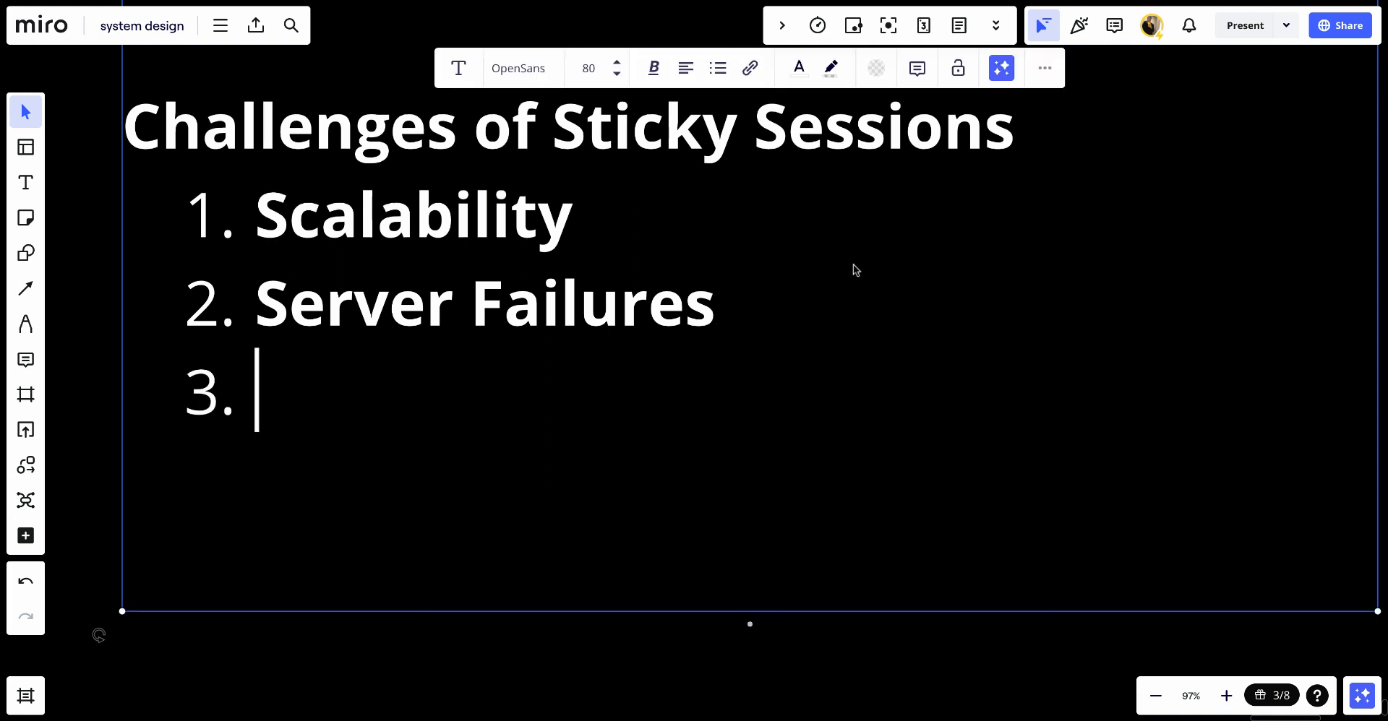
text(State Management)
text(Session Affinity)
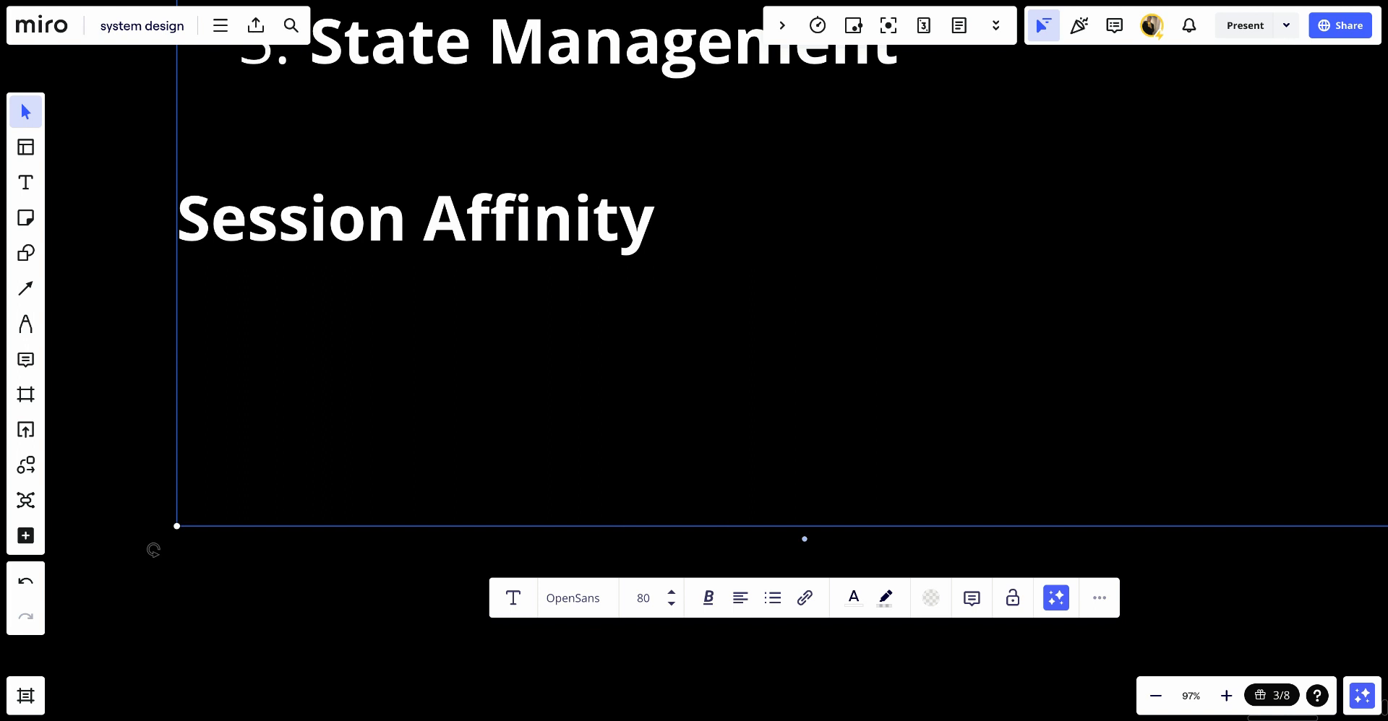
Return to the end of the 'Session Affinity' heading to continue writing.
click(682, 230)
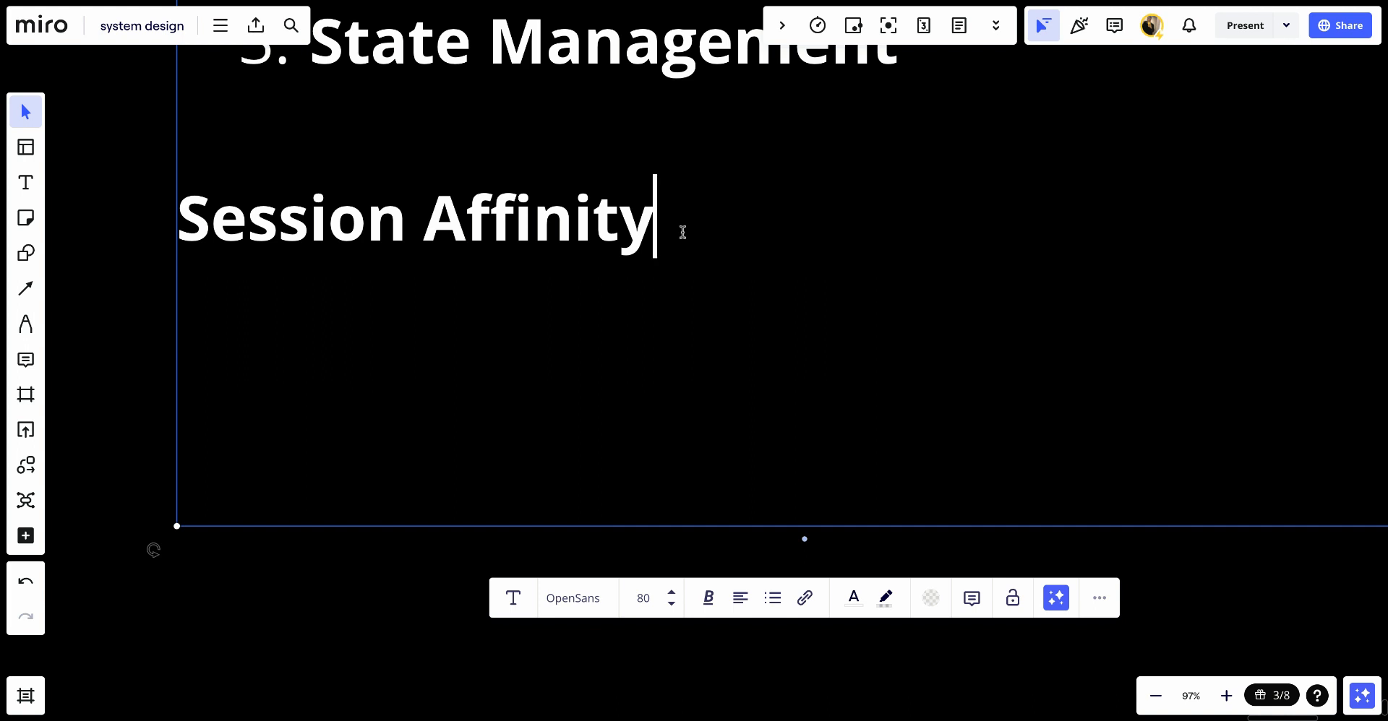
Type the 'Alternatives to Sticky Sessions' heading and 'Session Replication' as its first item.
text(Alternatives to Sticky Sessions)
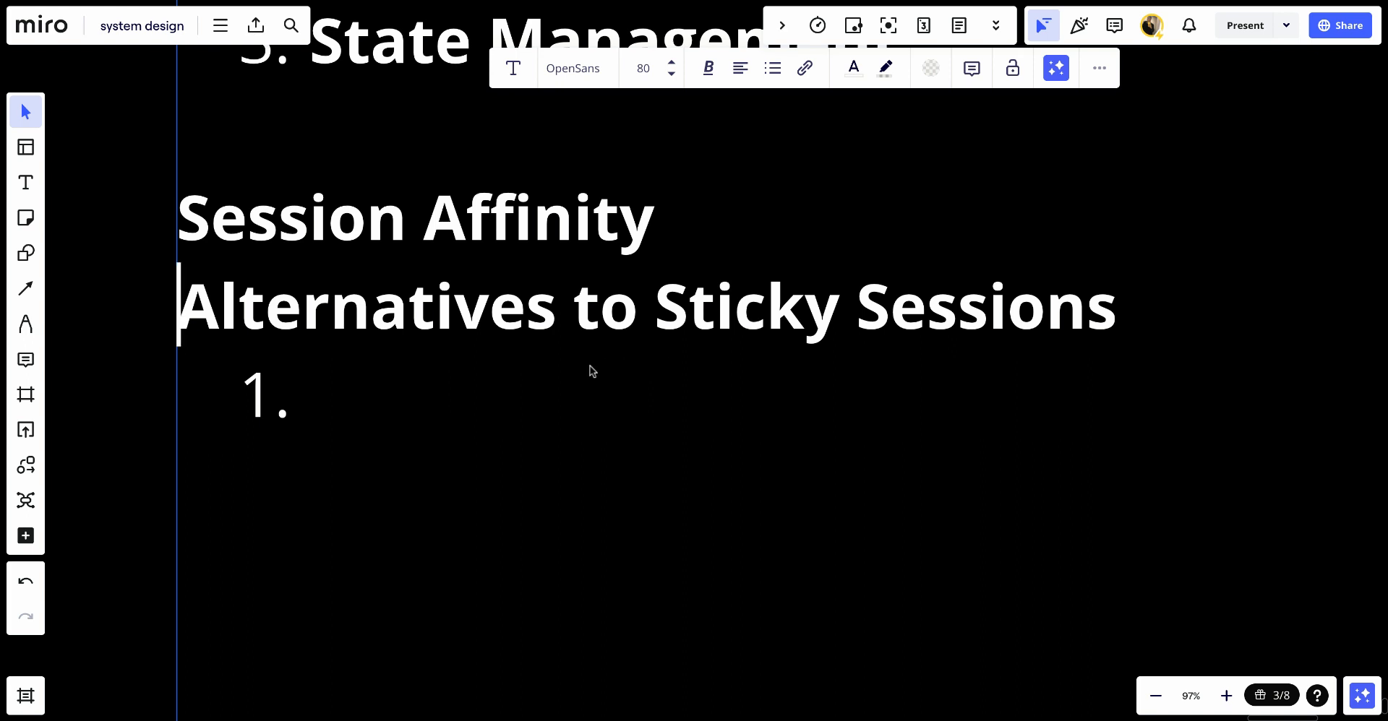
text(Session Replication)
text(Distributed Session Stores)
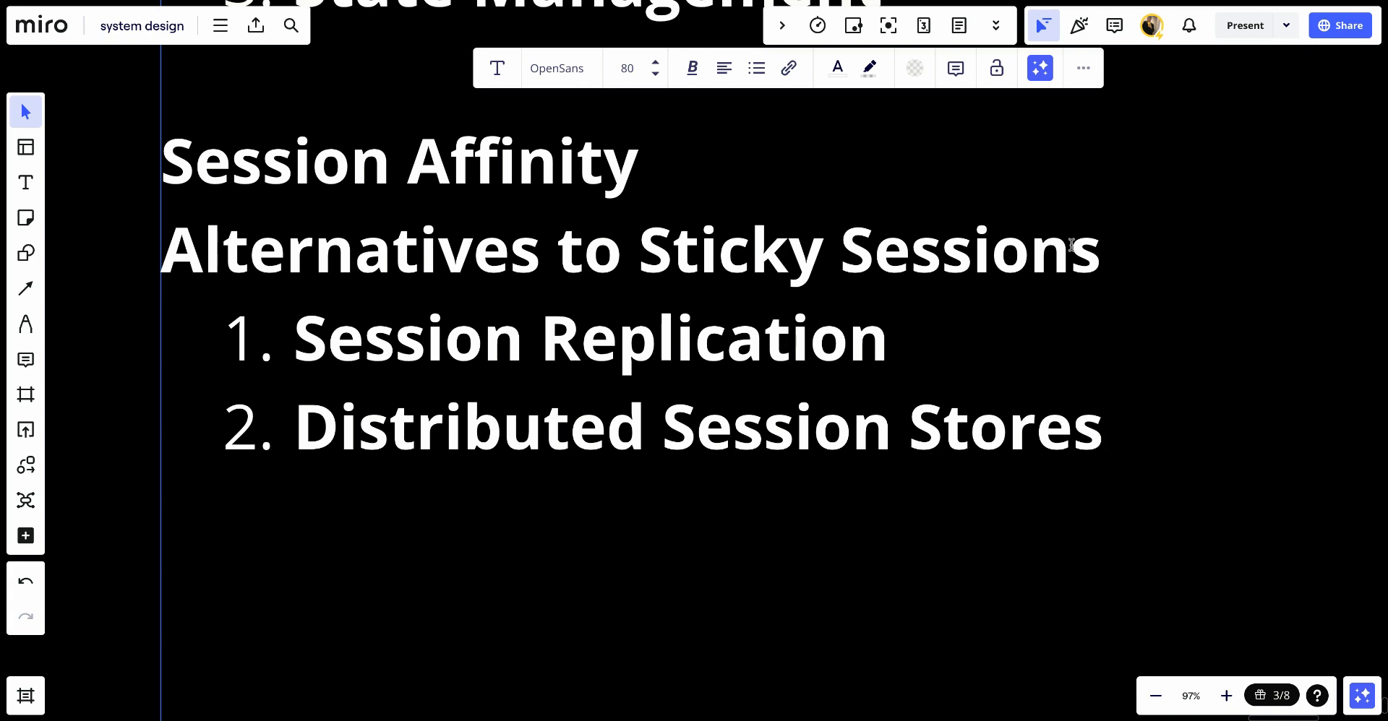
mouse_move(942, 198)
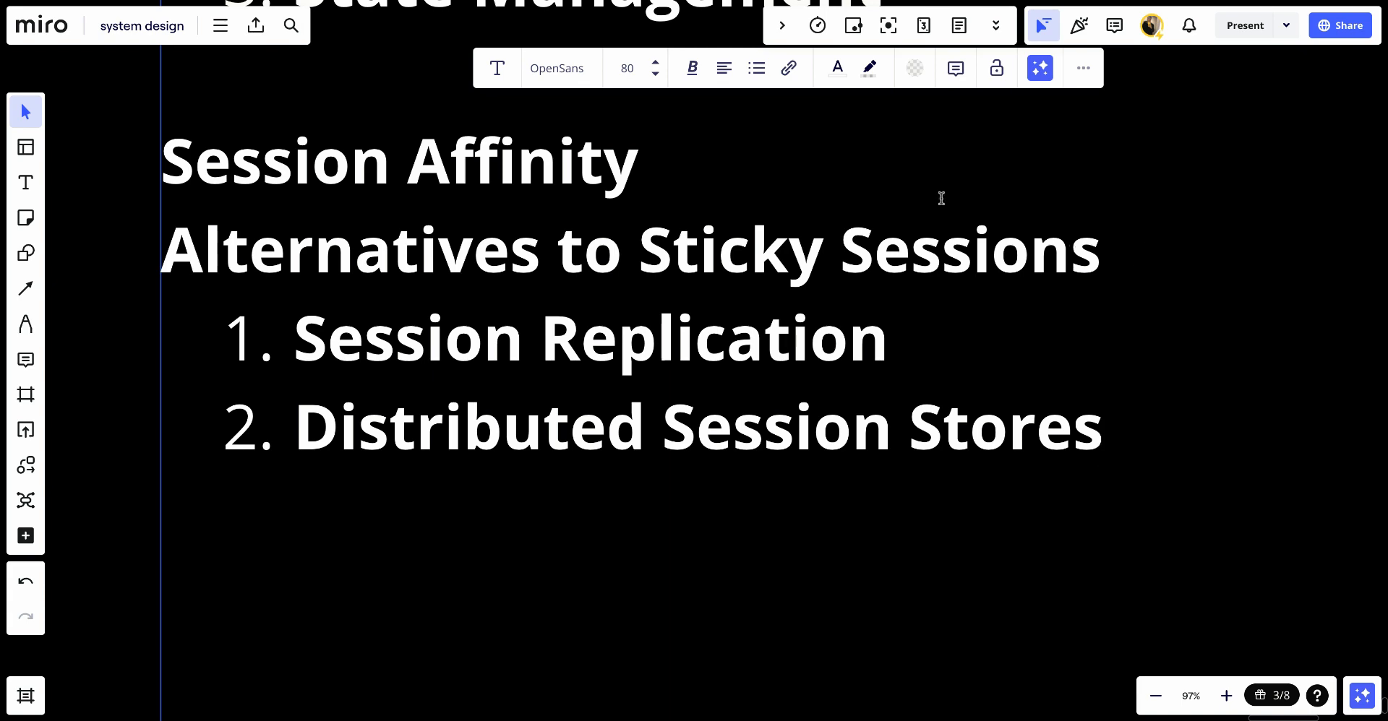